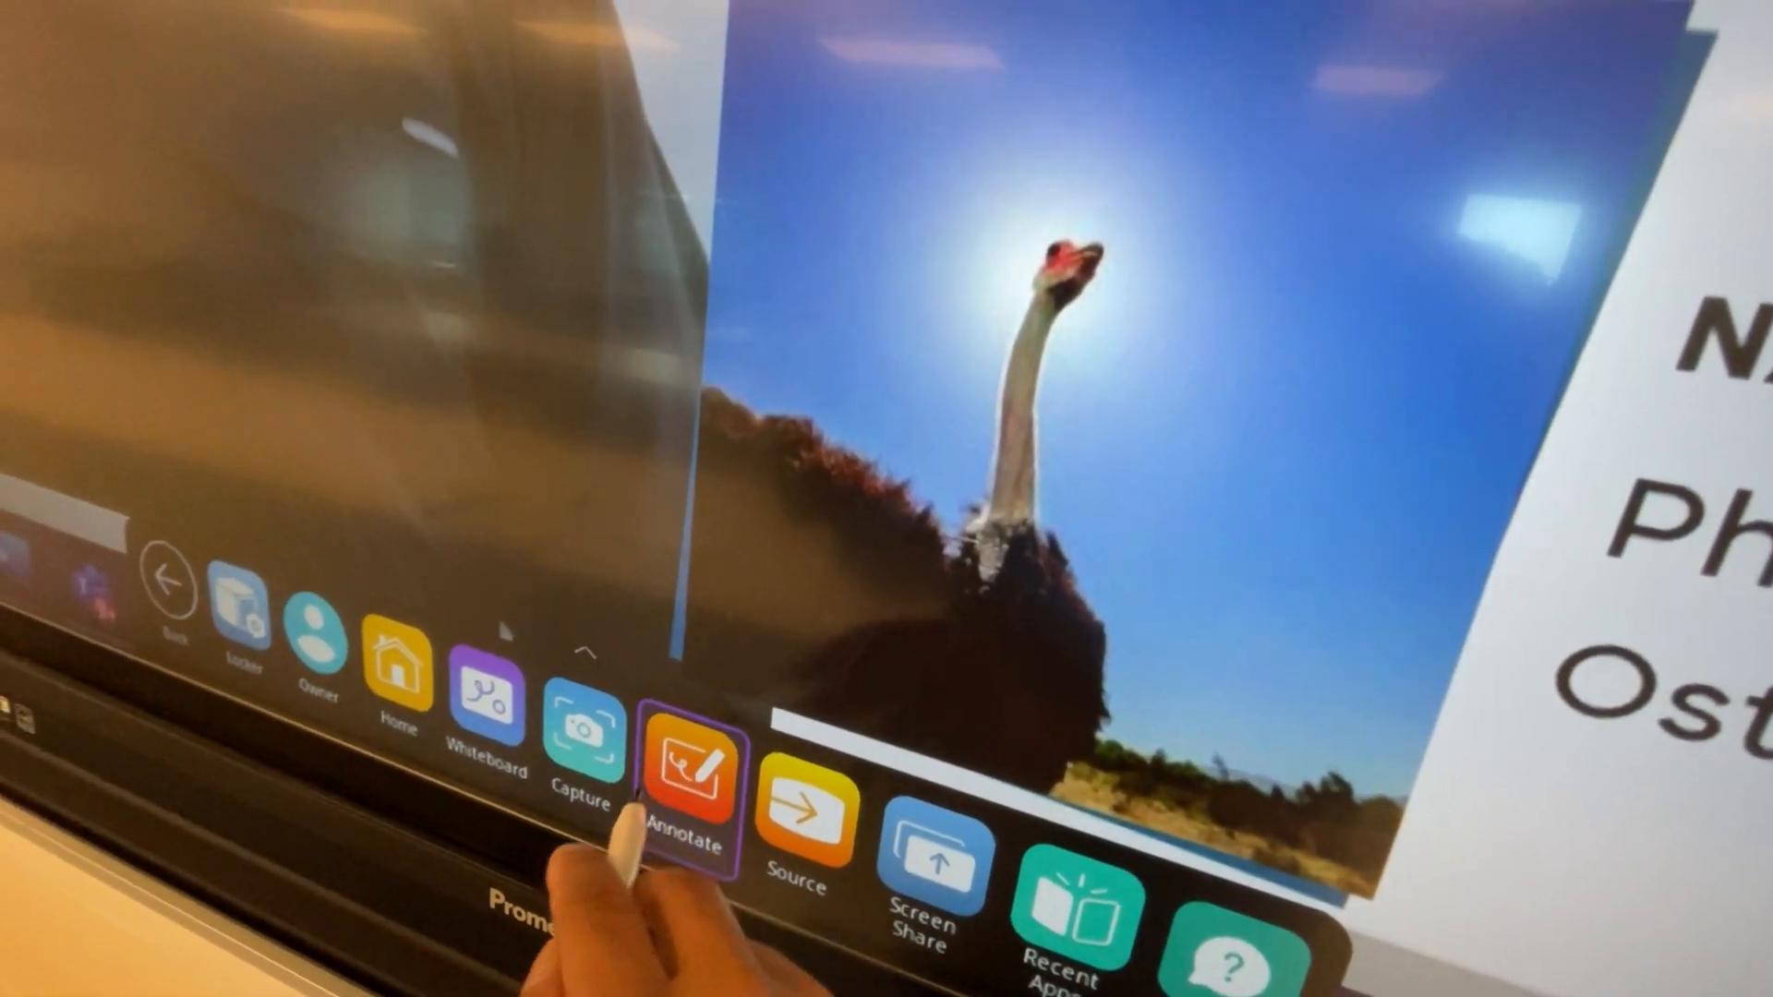
Bring up the Annotate overlay on top of the article webpage.
click(687, 774)
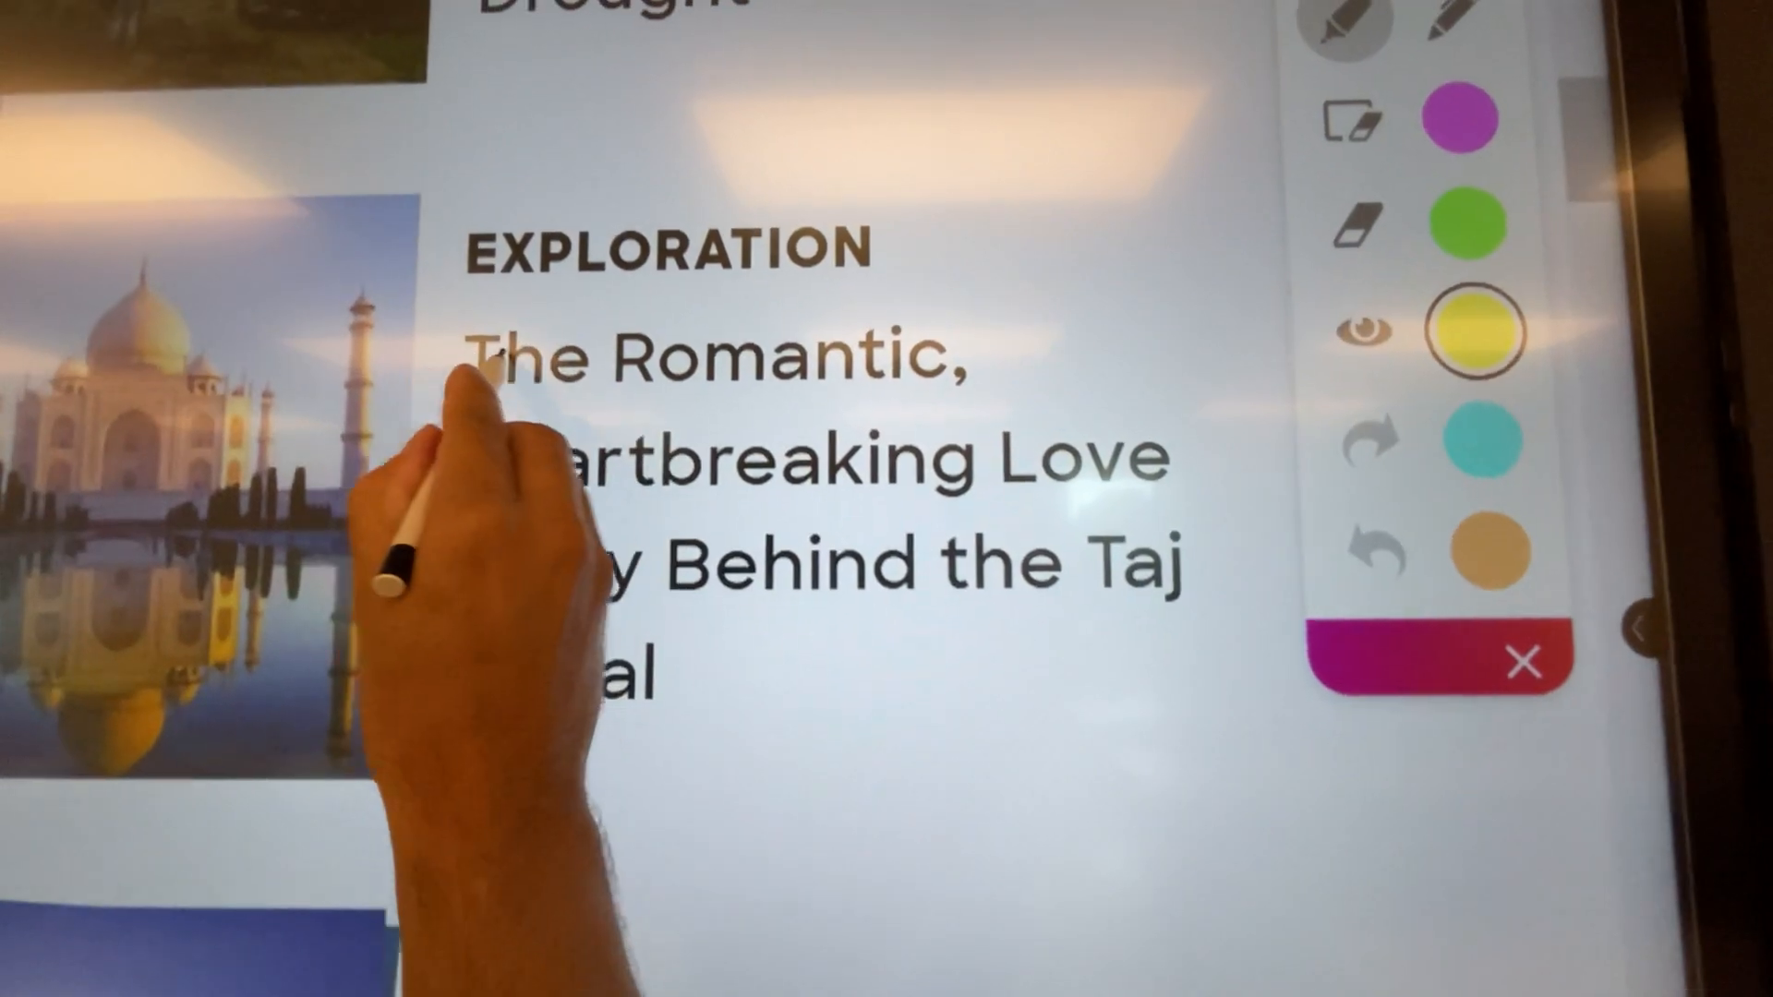
Highlight the Taj Mahal article headline with the yellow highlighter.
drag(486, 328, 1152, 406)
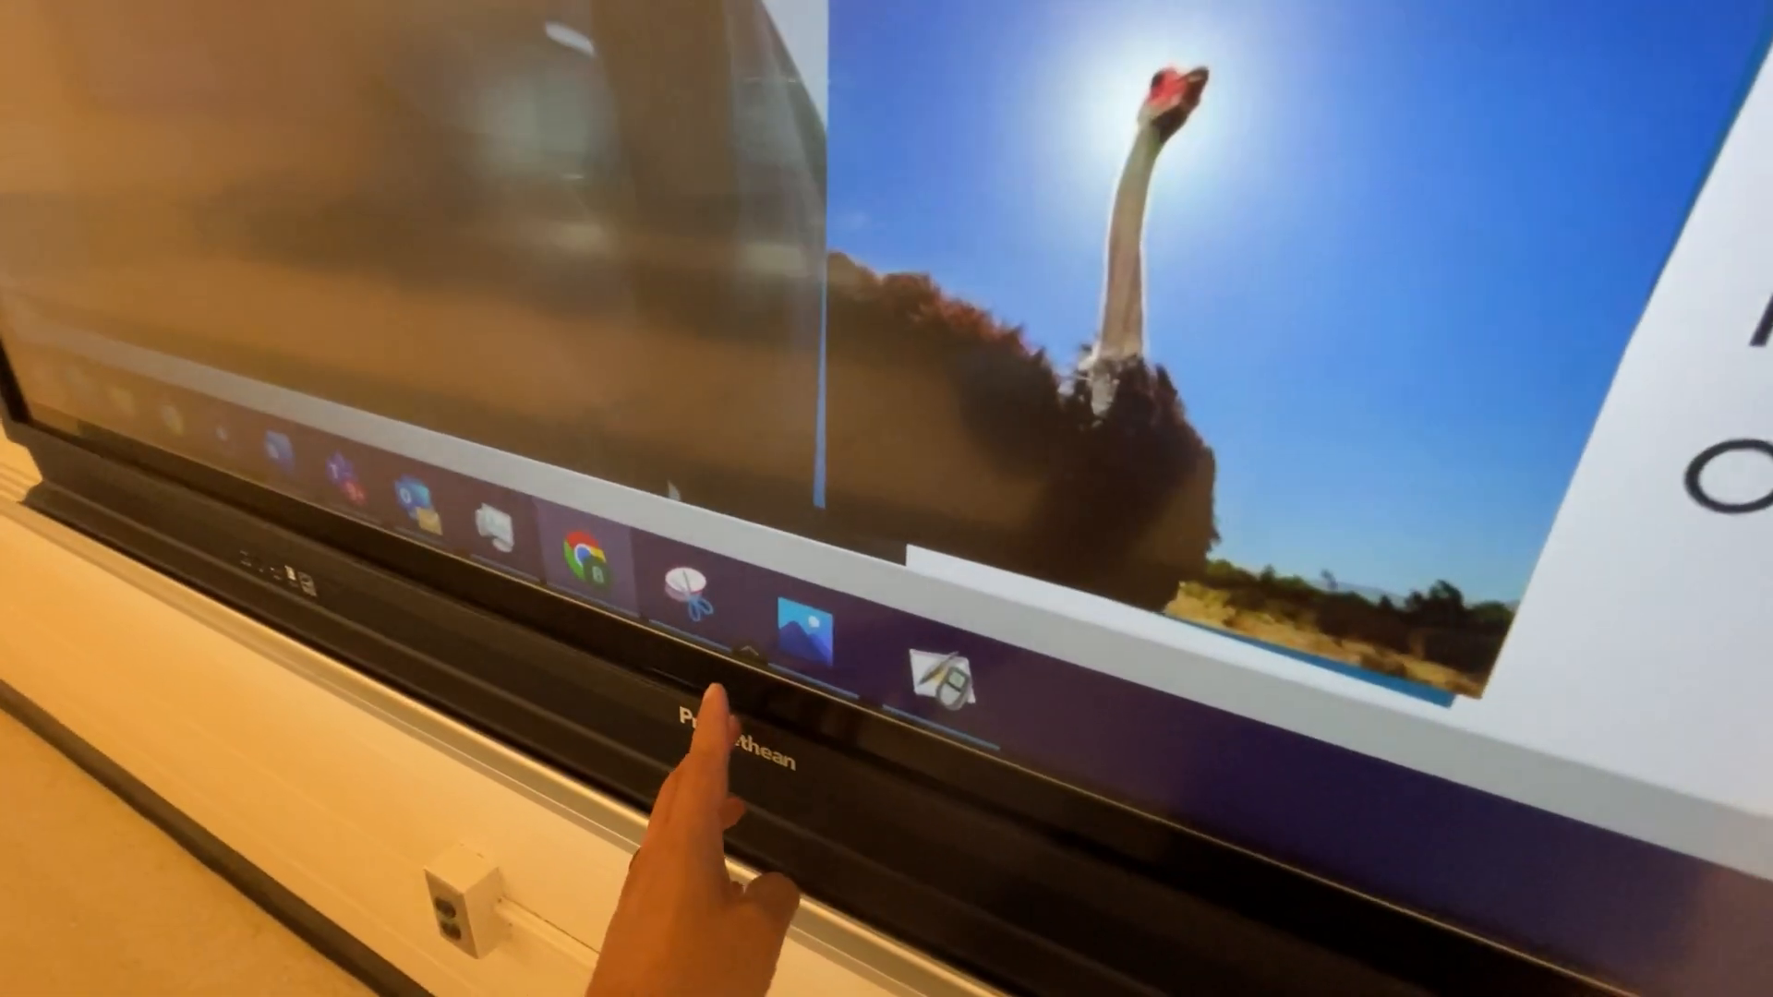
Launch the Whiteboard app from the panel's main menu.
click(724, 678)
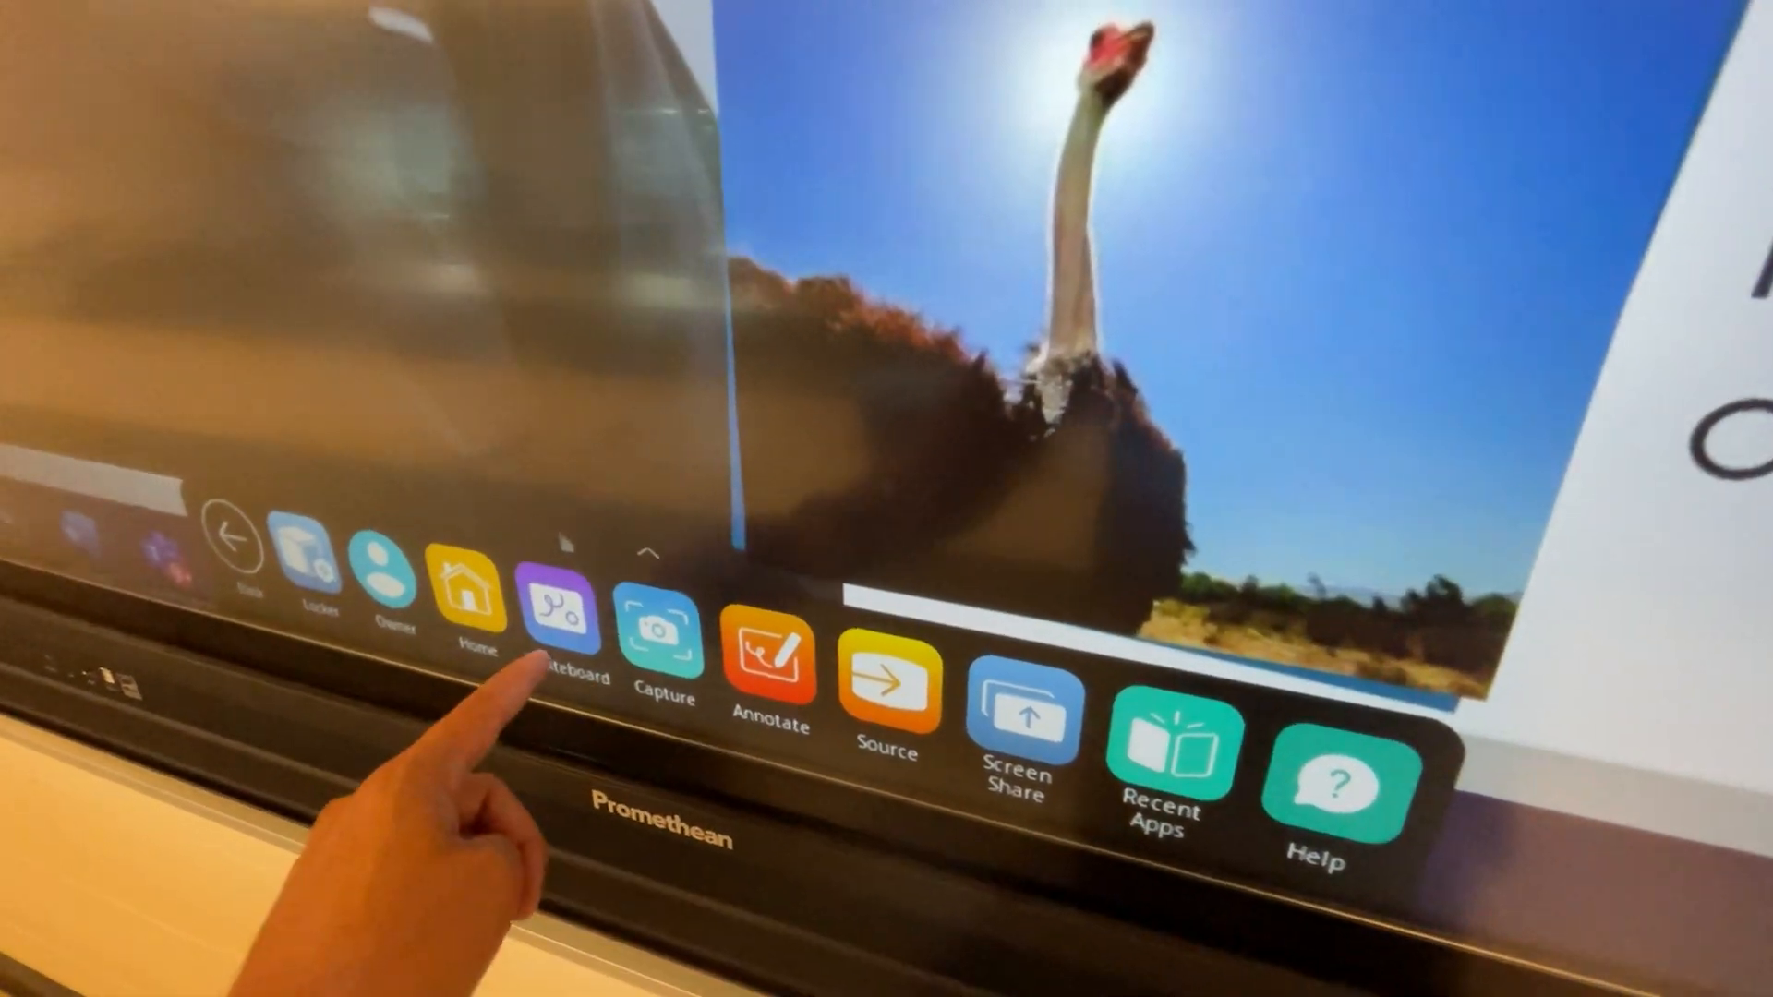
click(557, 621)
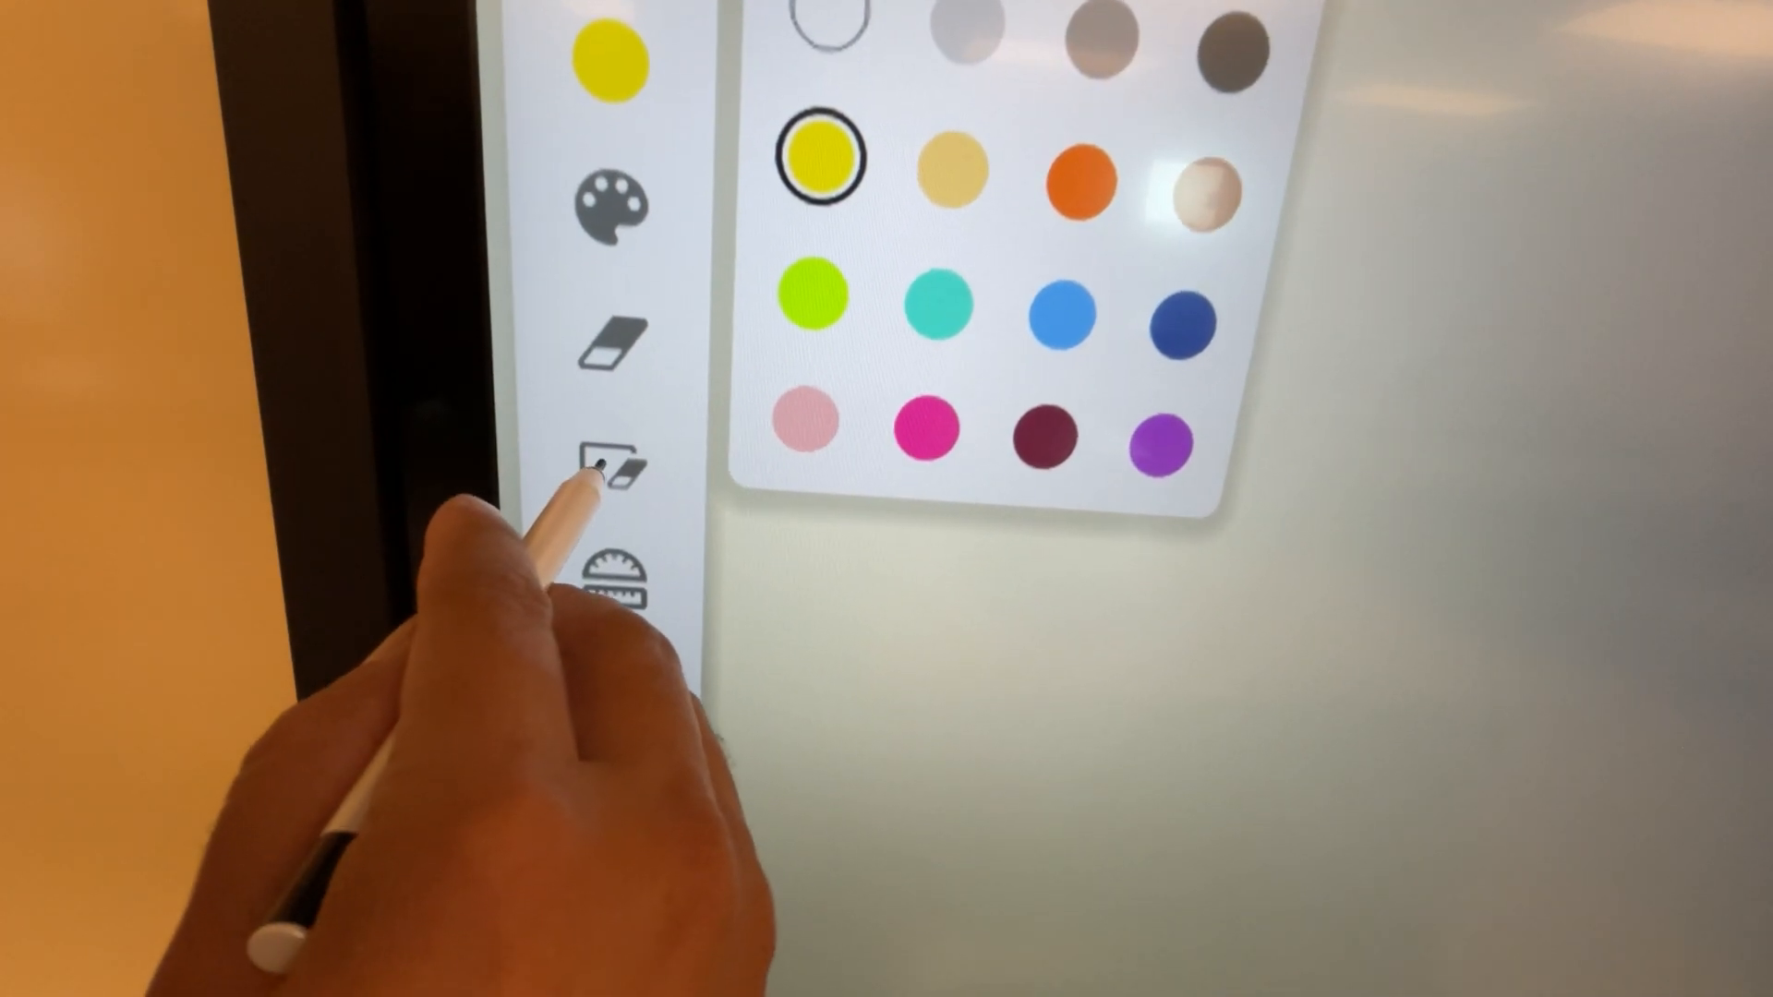
Add the set-square math tool, then show the page background templates and colours.
click(613, 576)
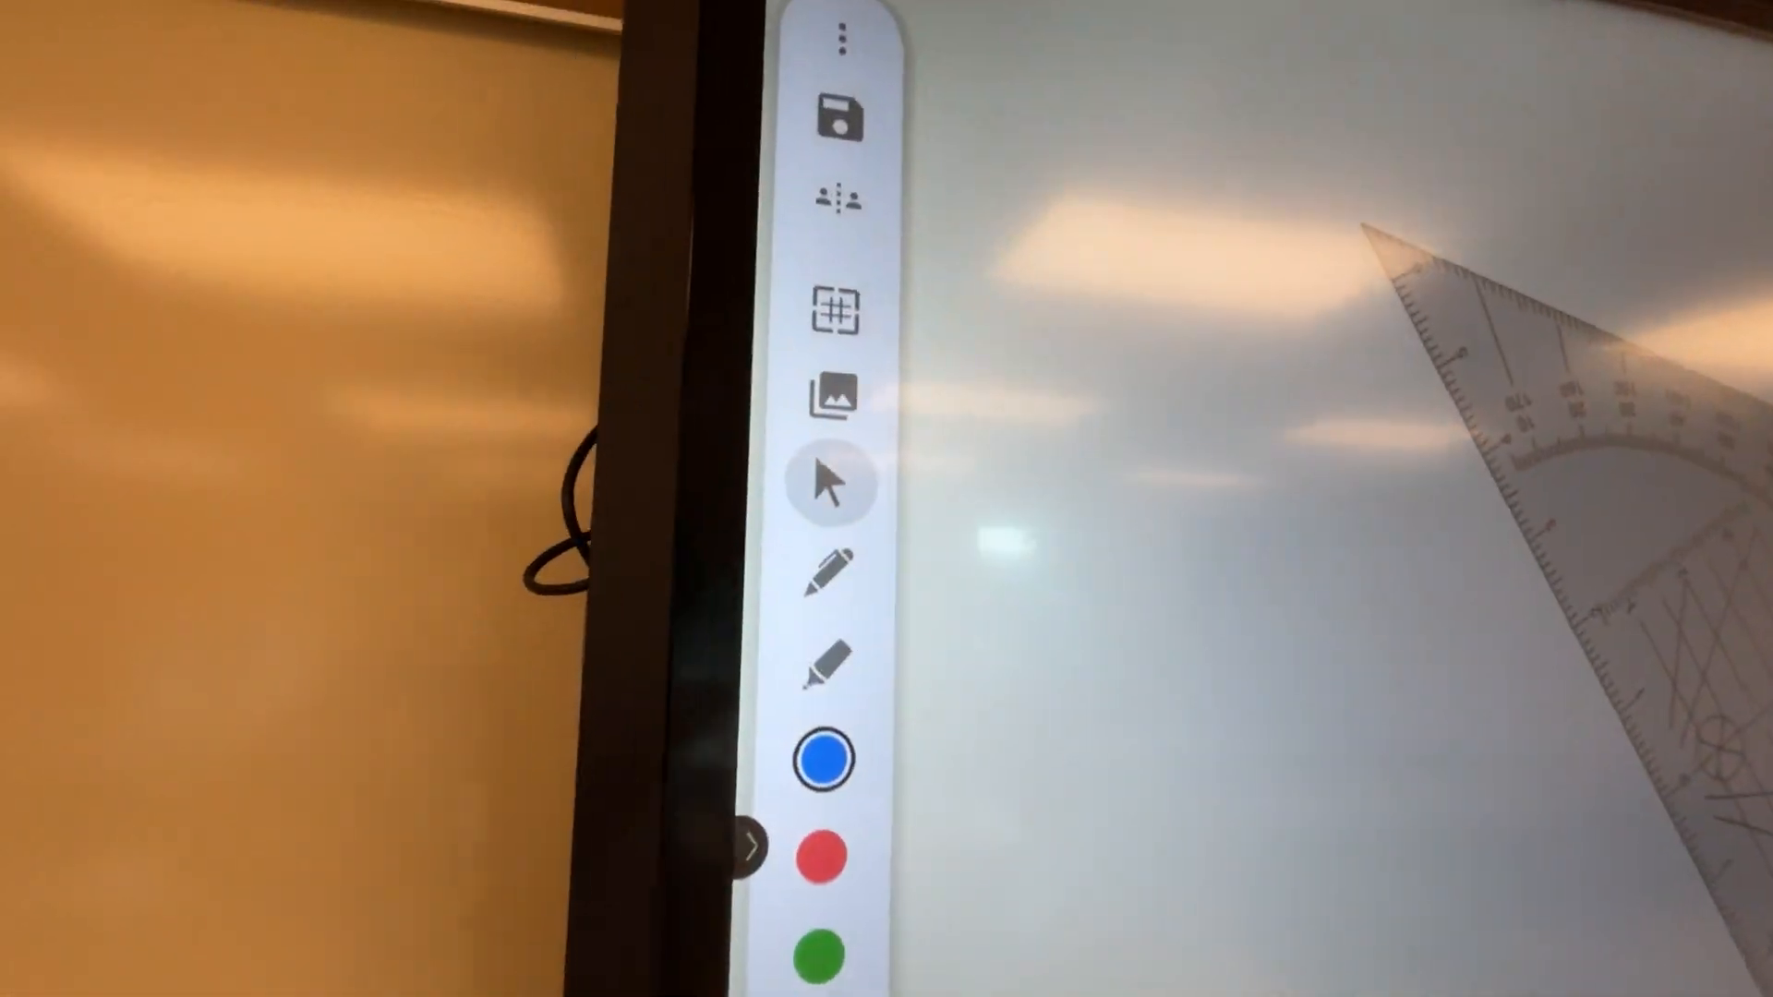
click(831, 759)
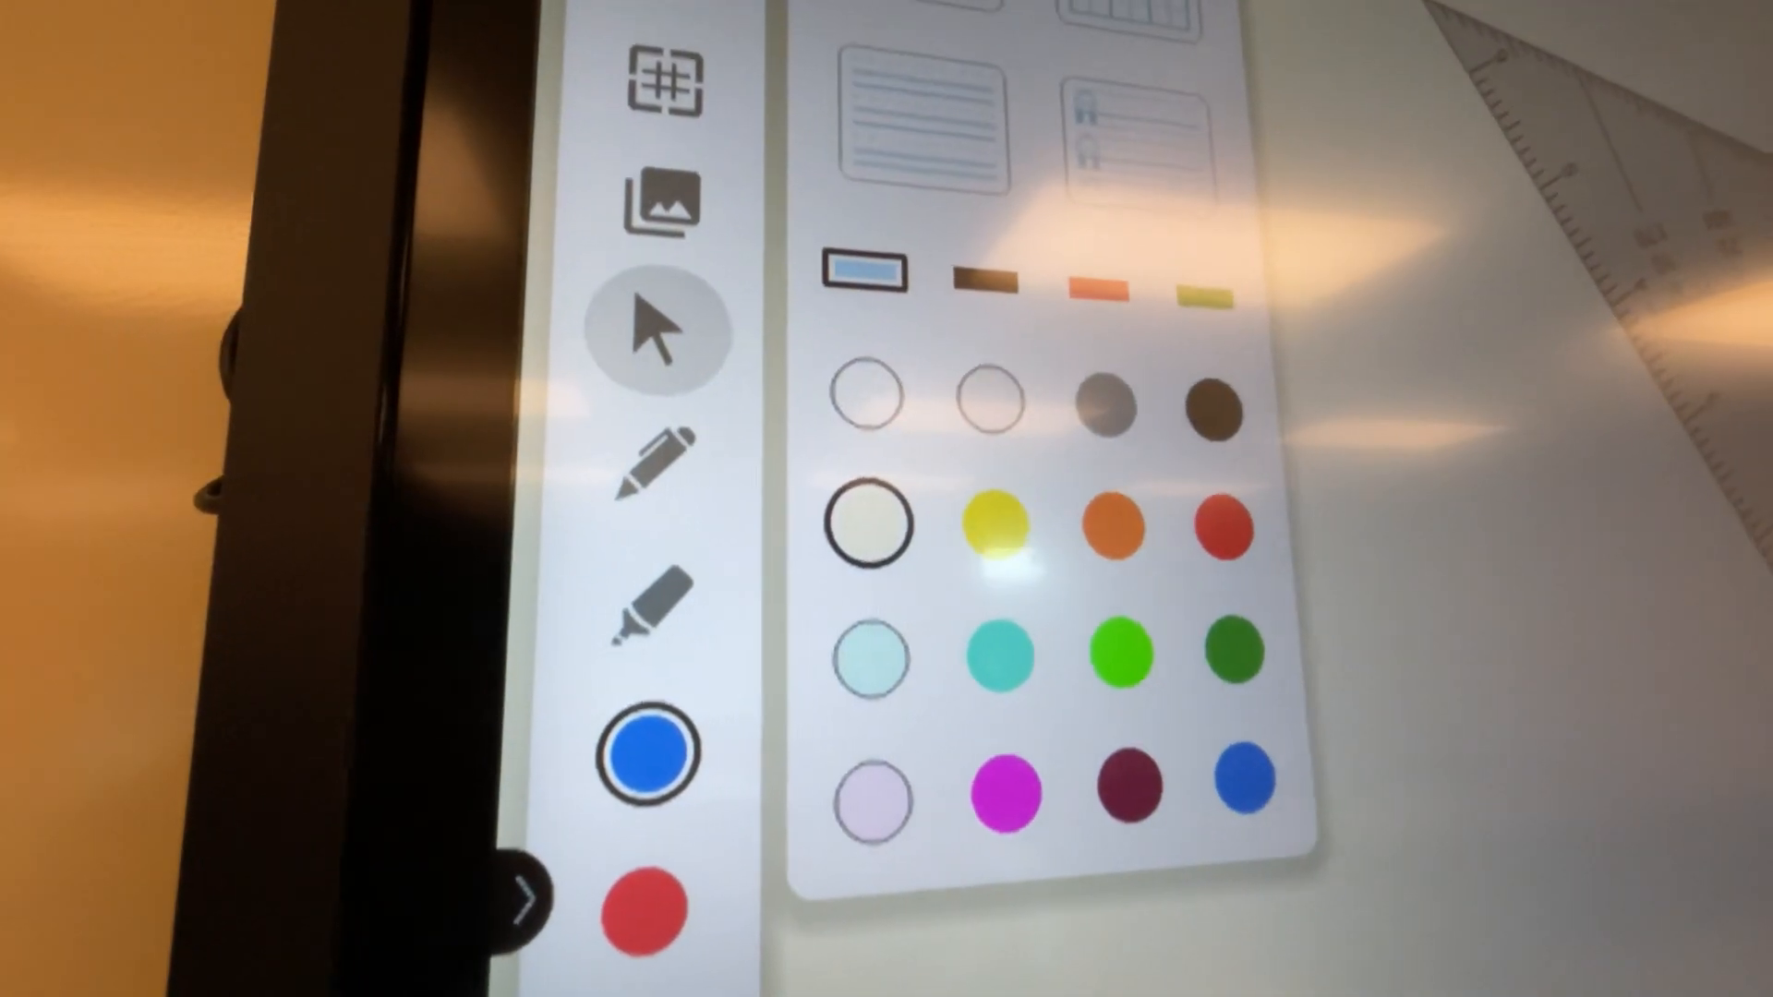